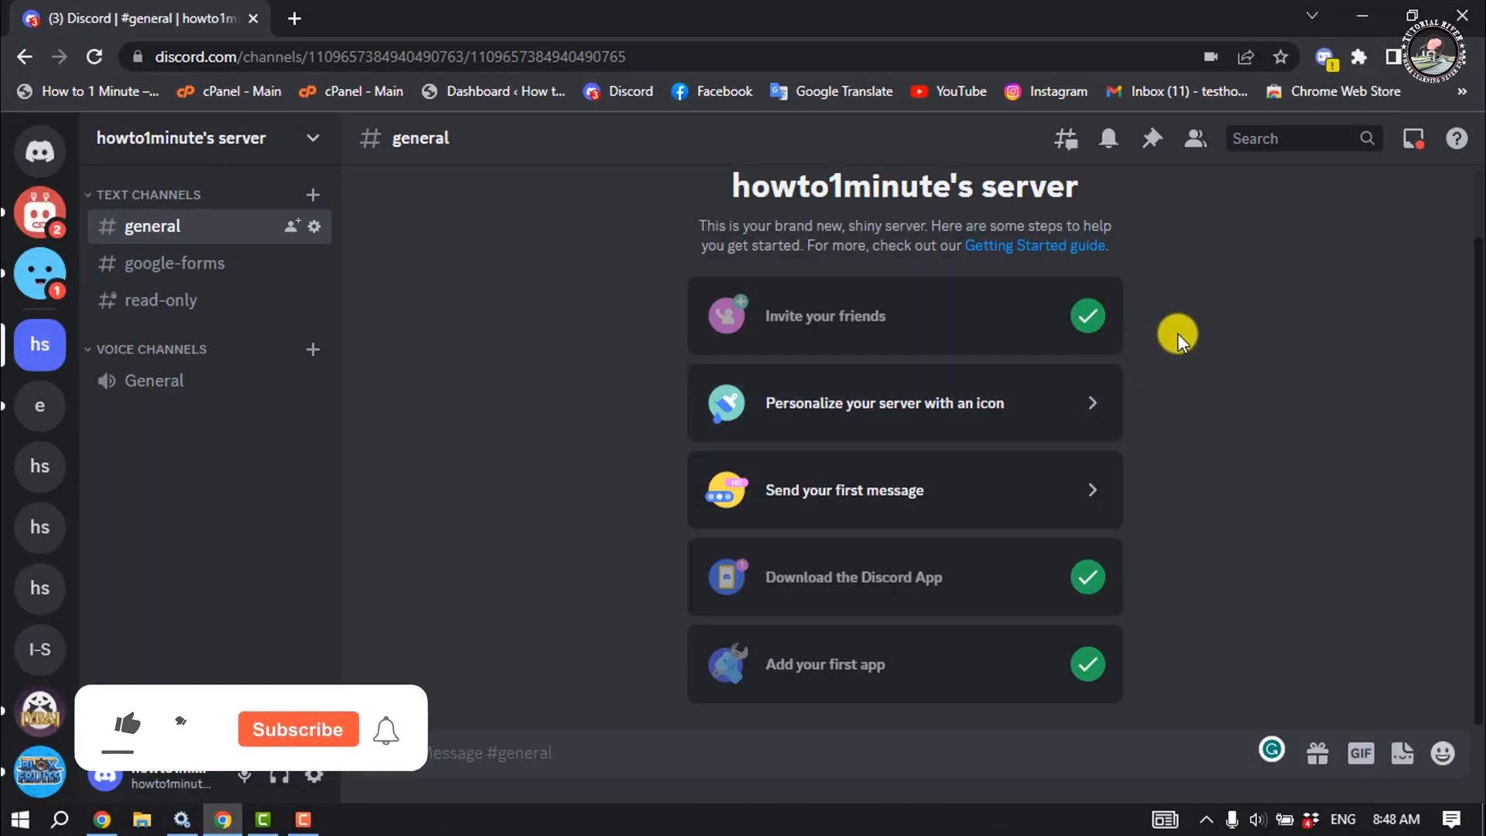
# Step: Open Chrome's microphone site settings showing discord.com allowed
pyautogui.click(128, 726)
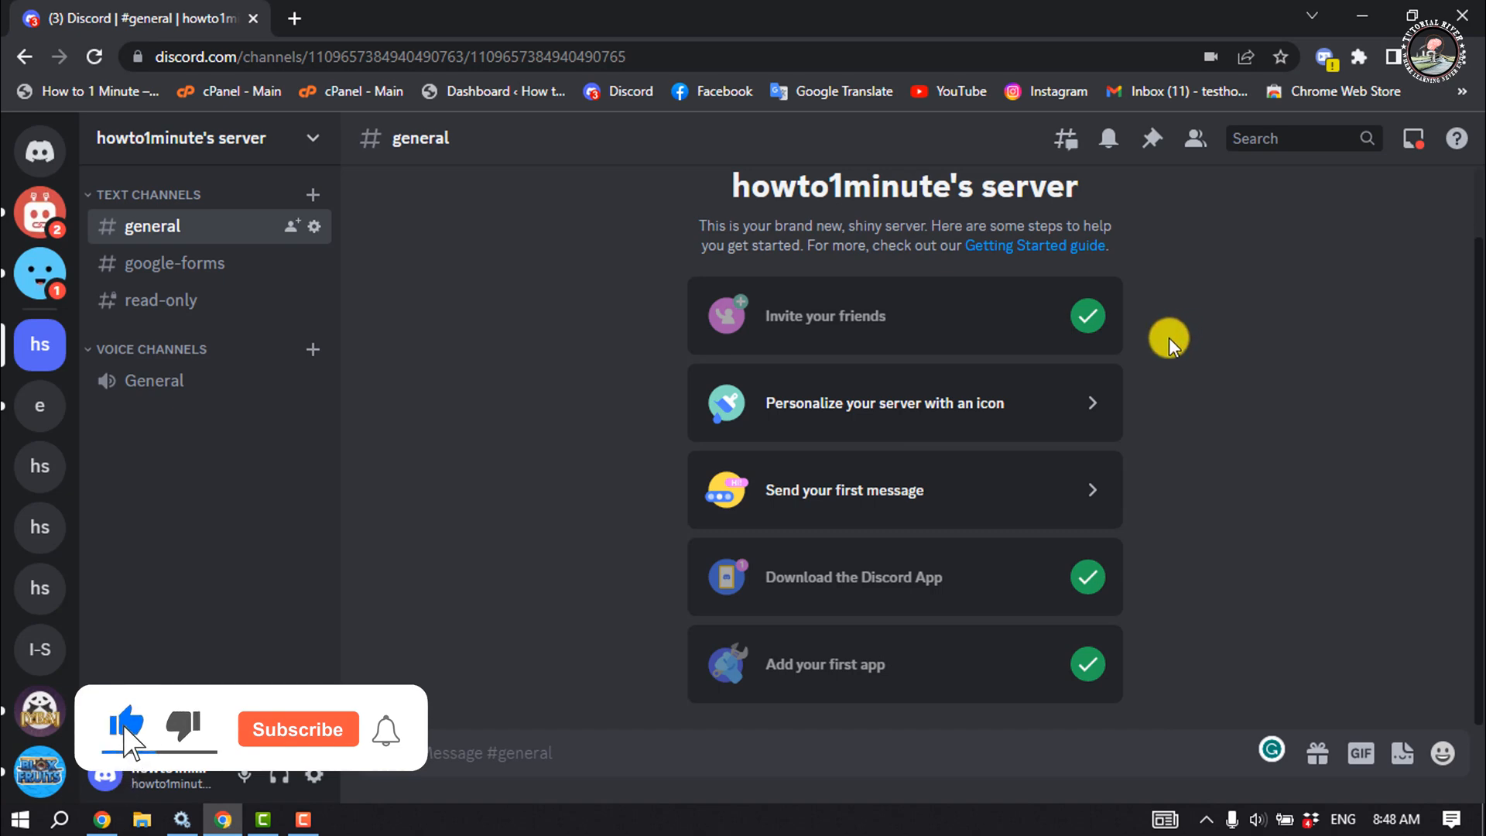
pyautogui.moveTo(1208, 56)
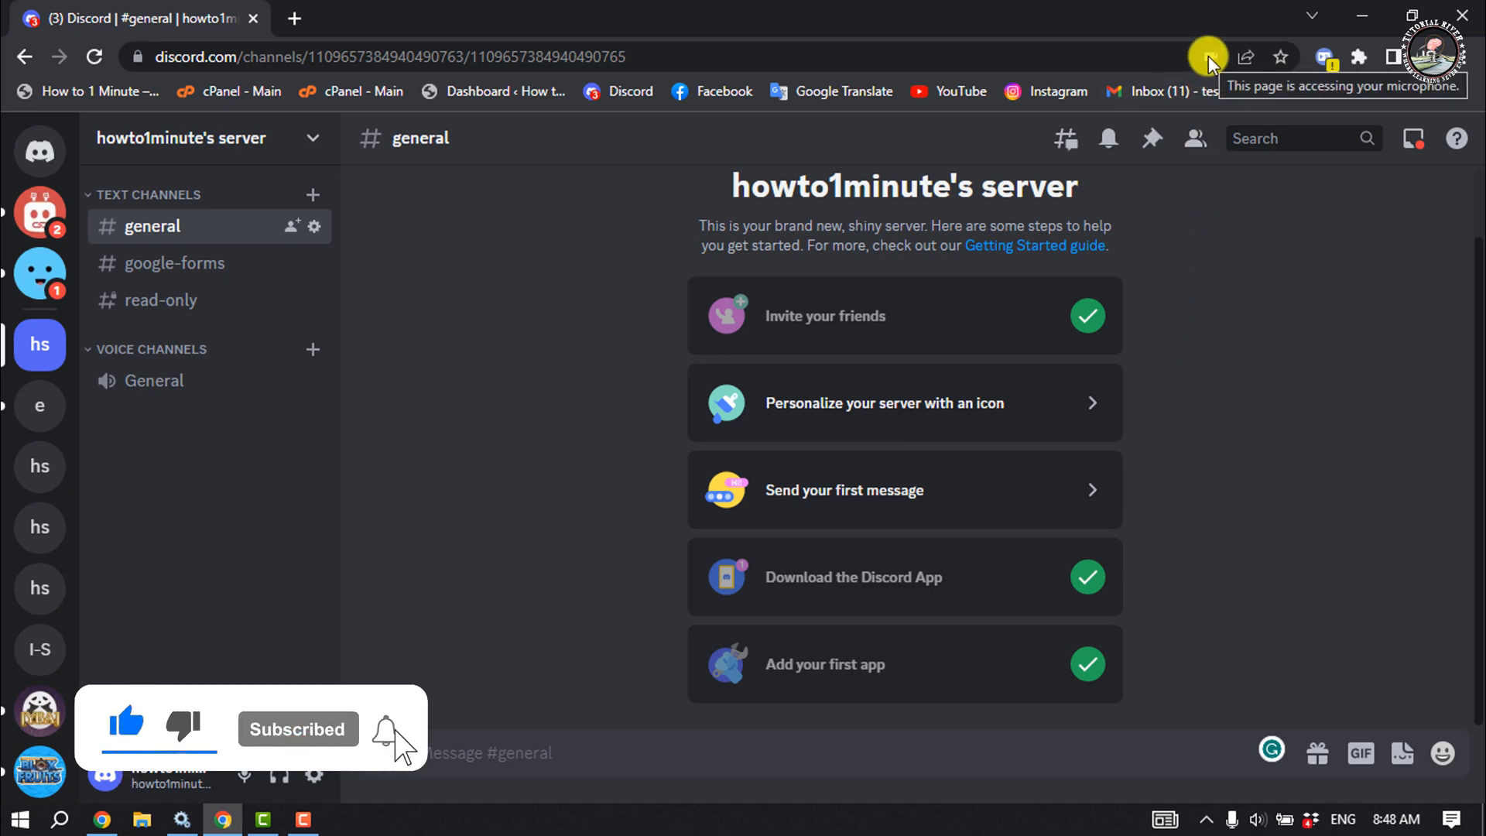
pyautogui.click(1208, 57)
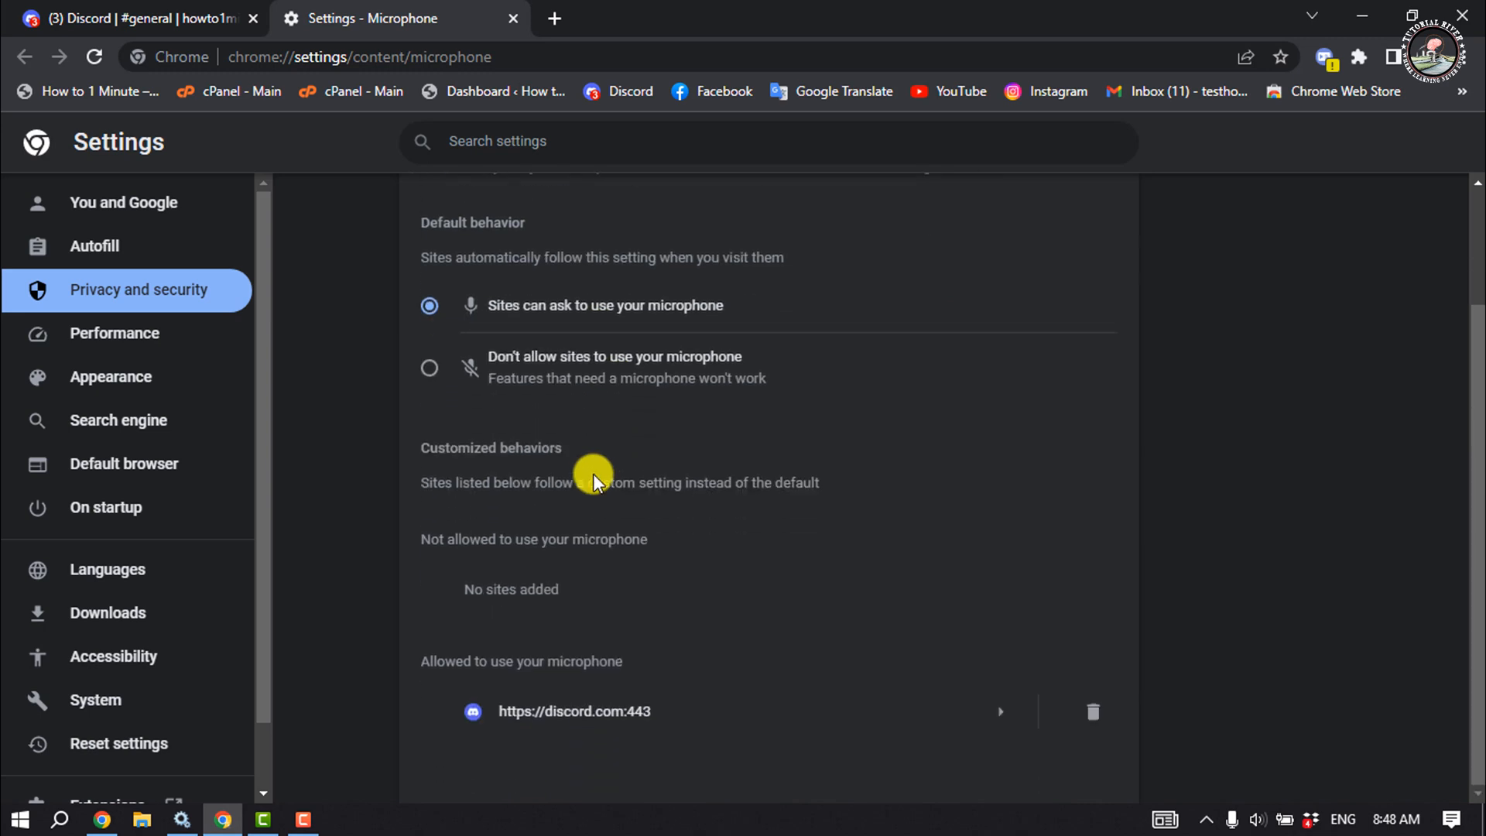
pyautogui.moveTo(463, 660)
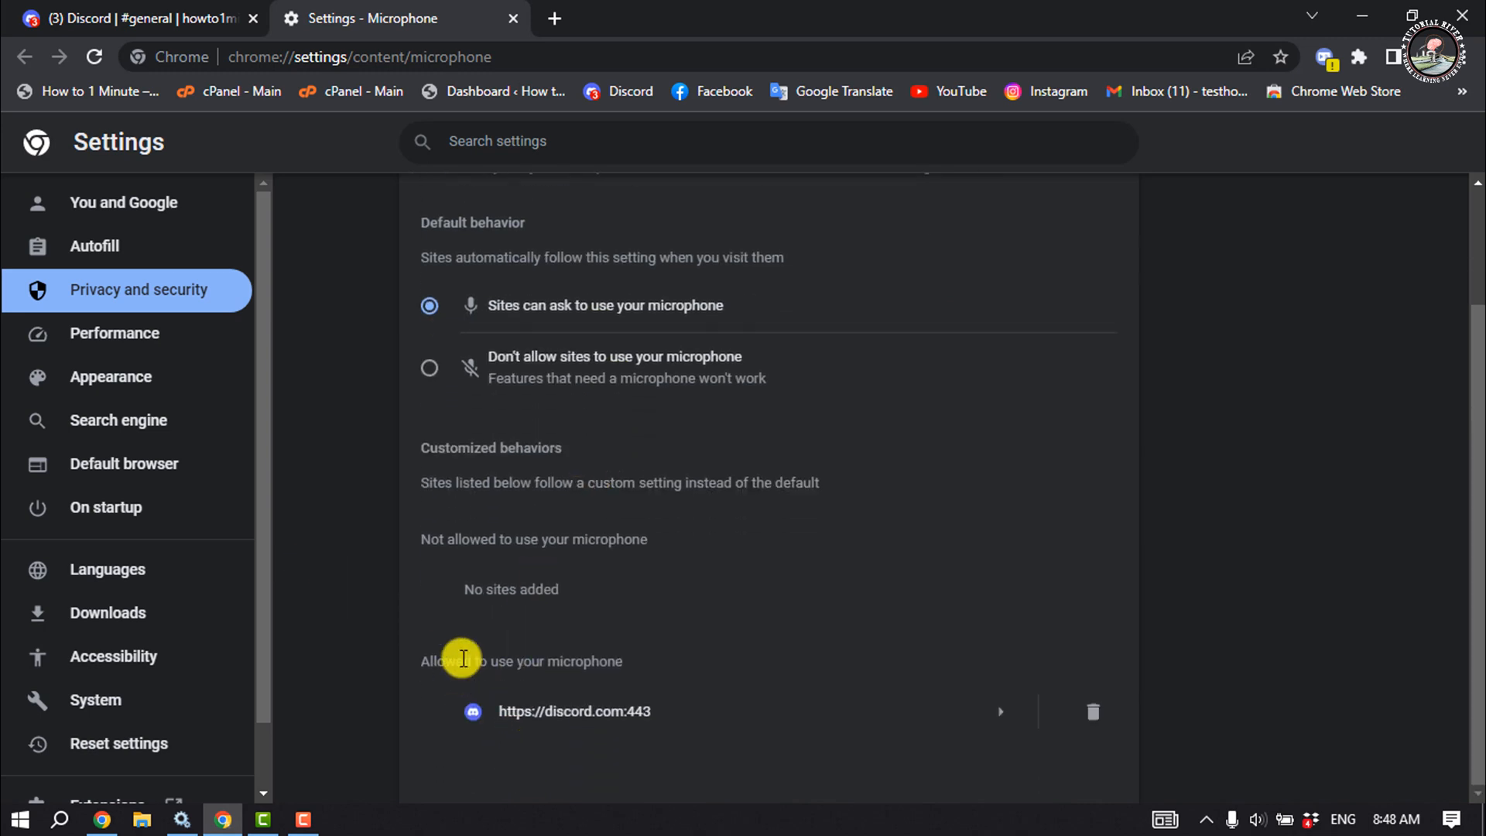
pyautogui.moveTo(634, 687)
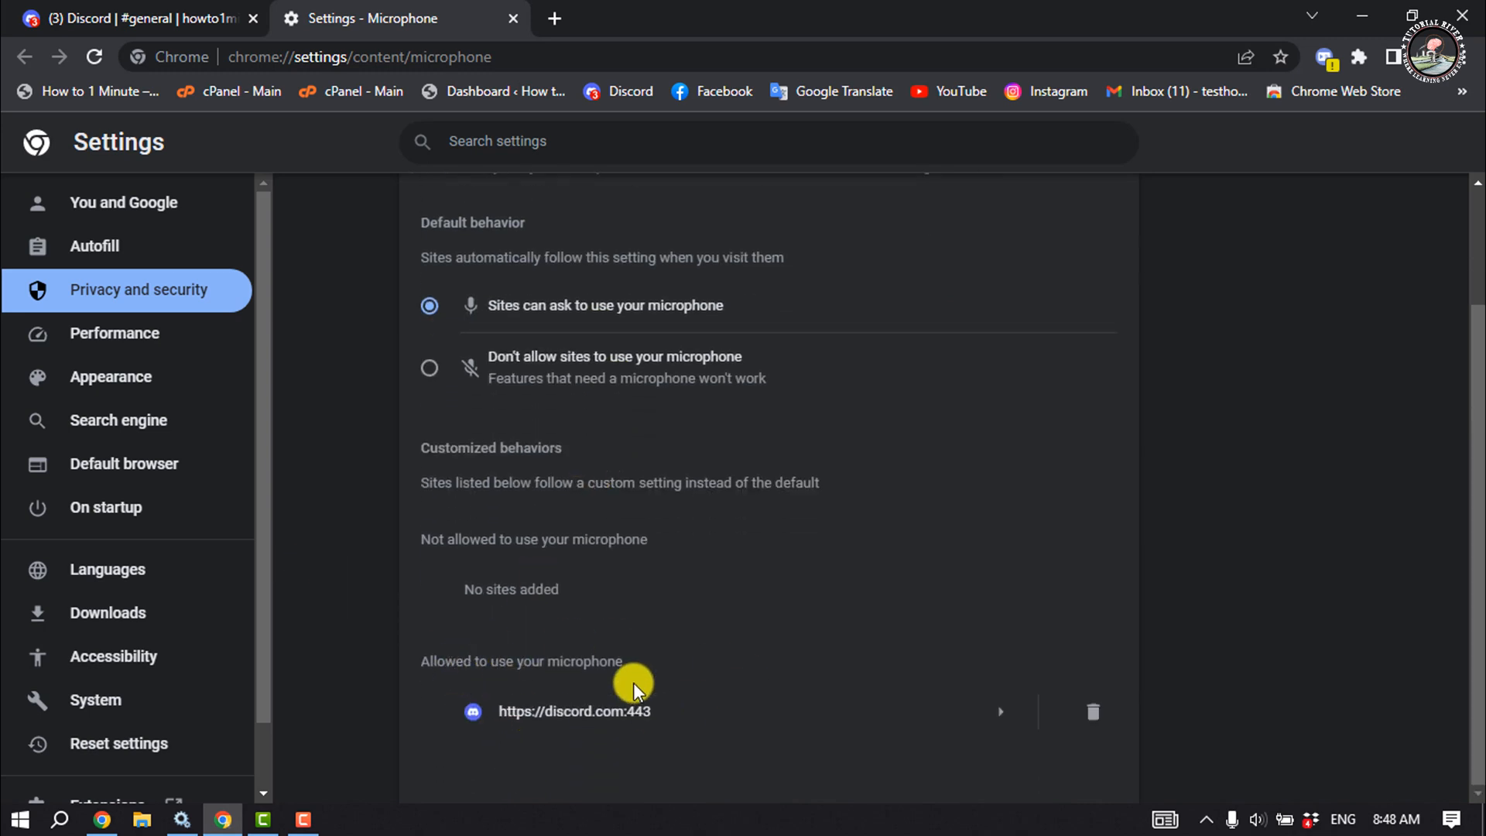
pyautogui.moveTo(569, 713)
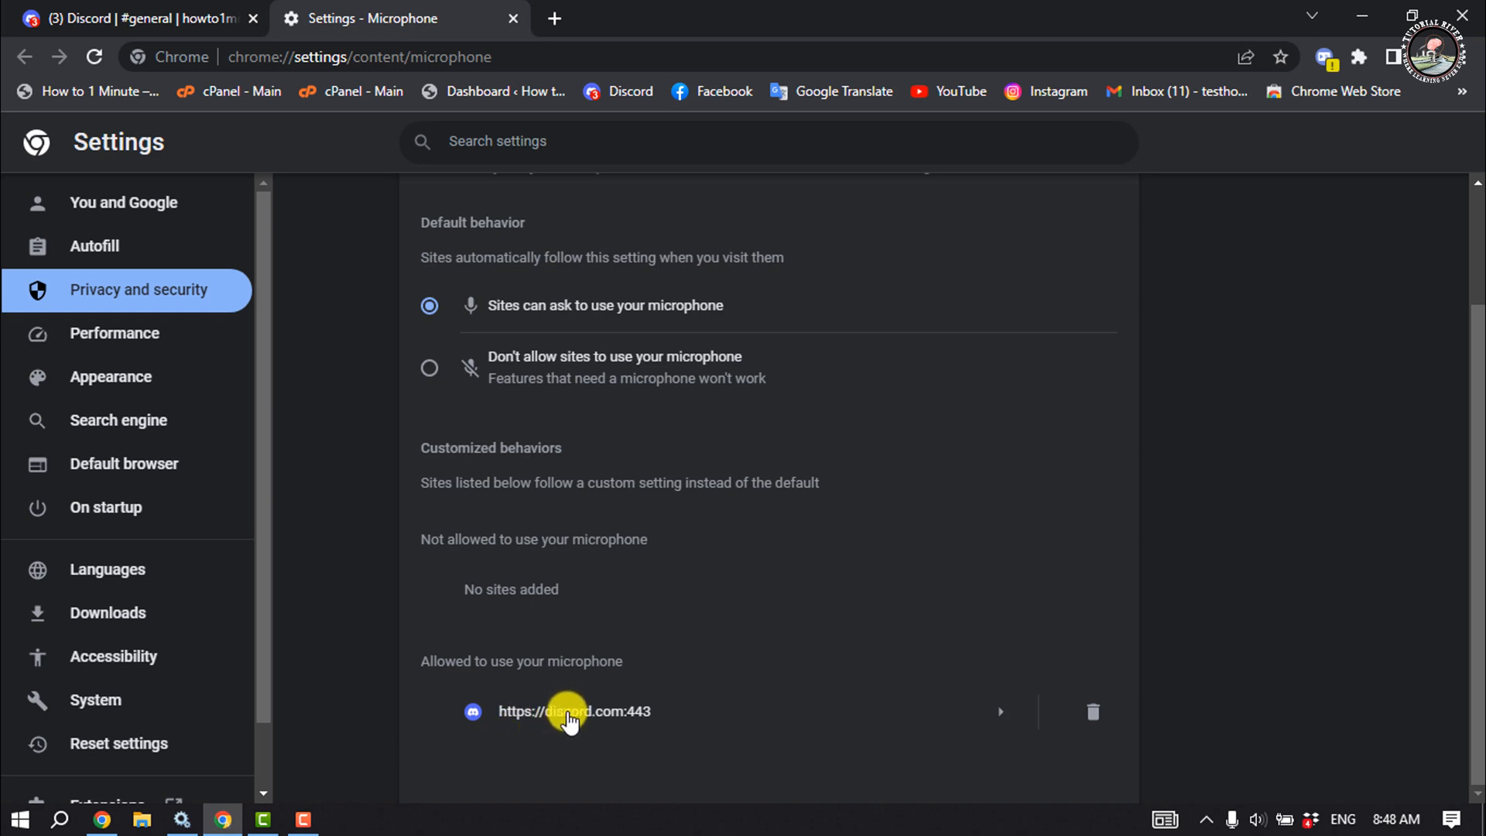
# Step: Change discord.com's camera permission from Allow to Block in its site settings
pyautogui.click(573, 711)
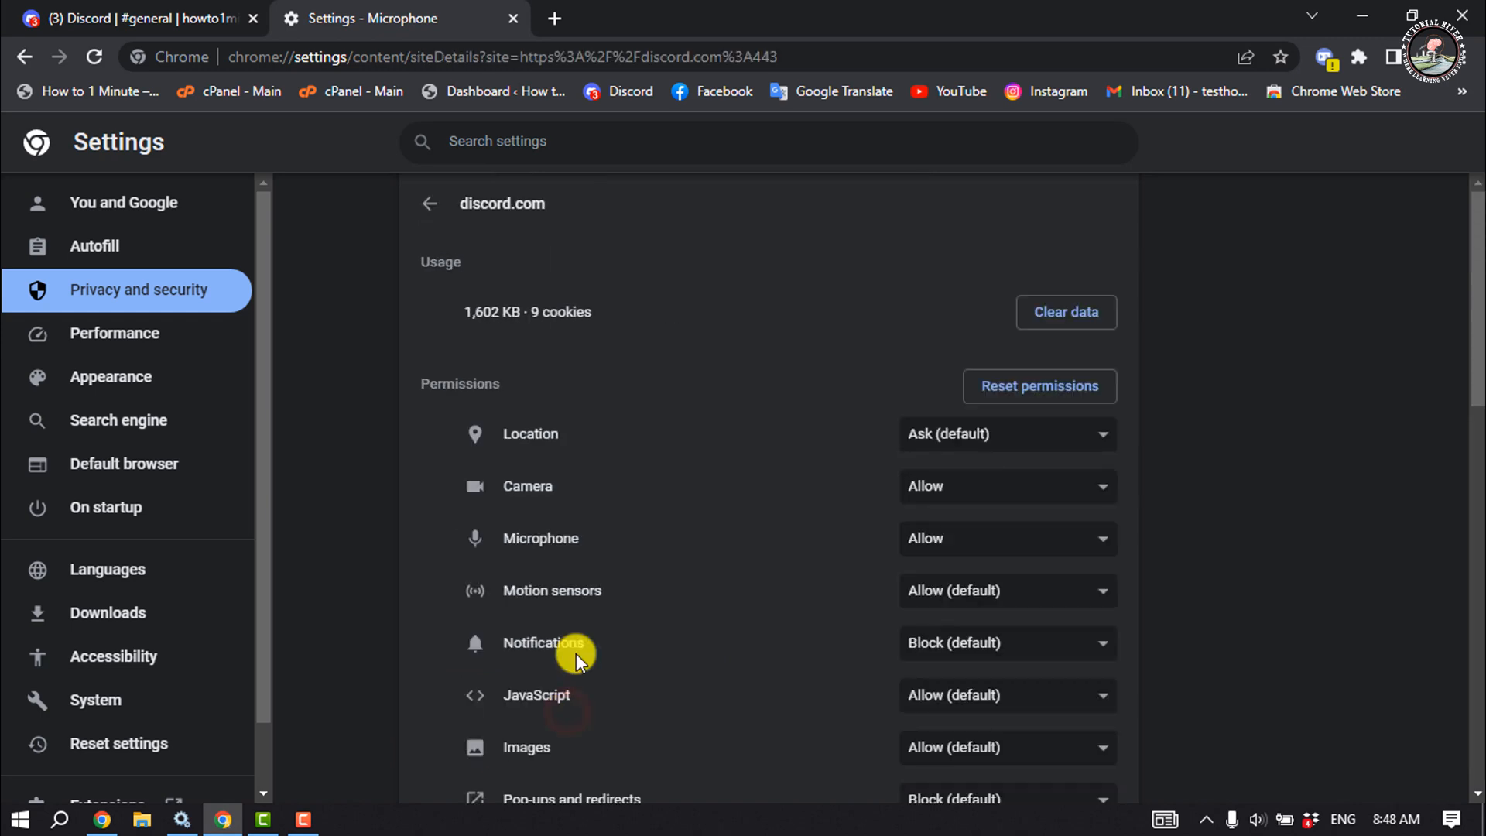
pyautogui.moveTo(548, 485)
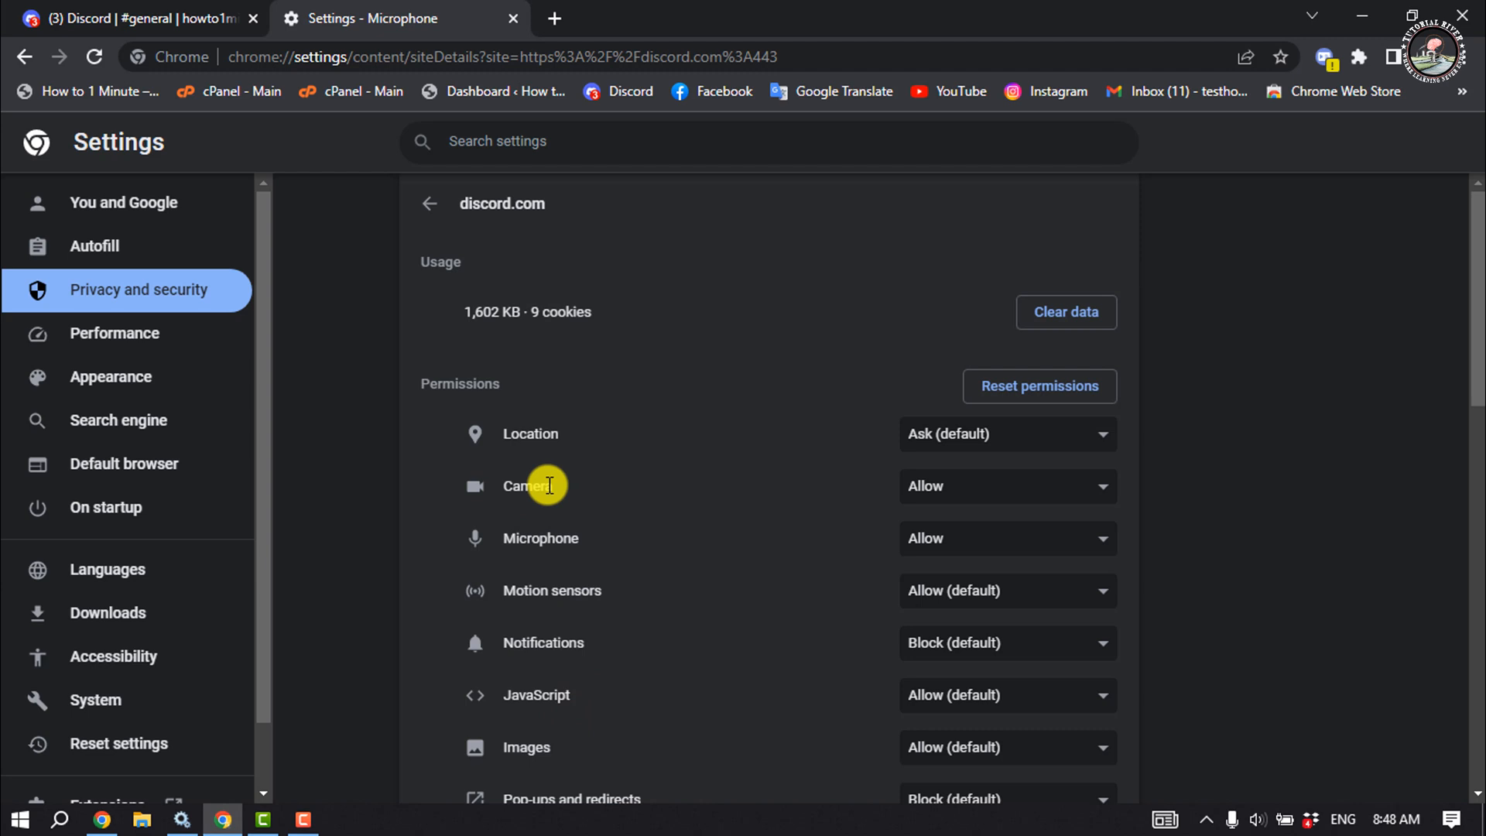
pyautogui.moveTo(986, 502)
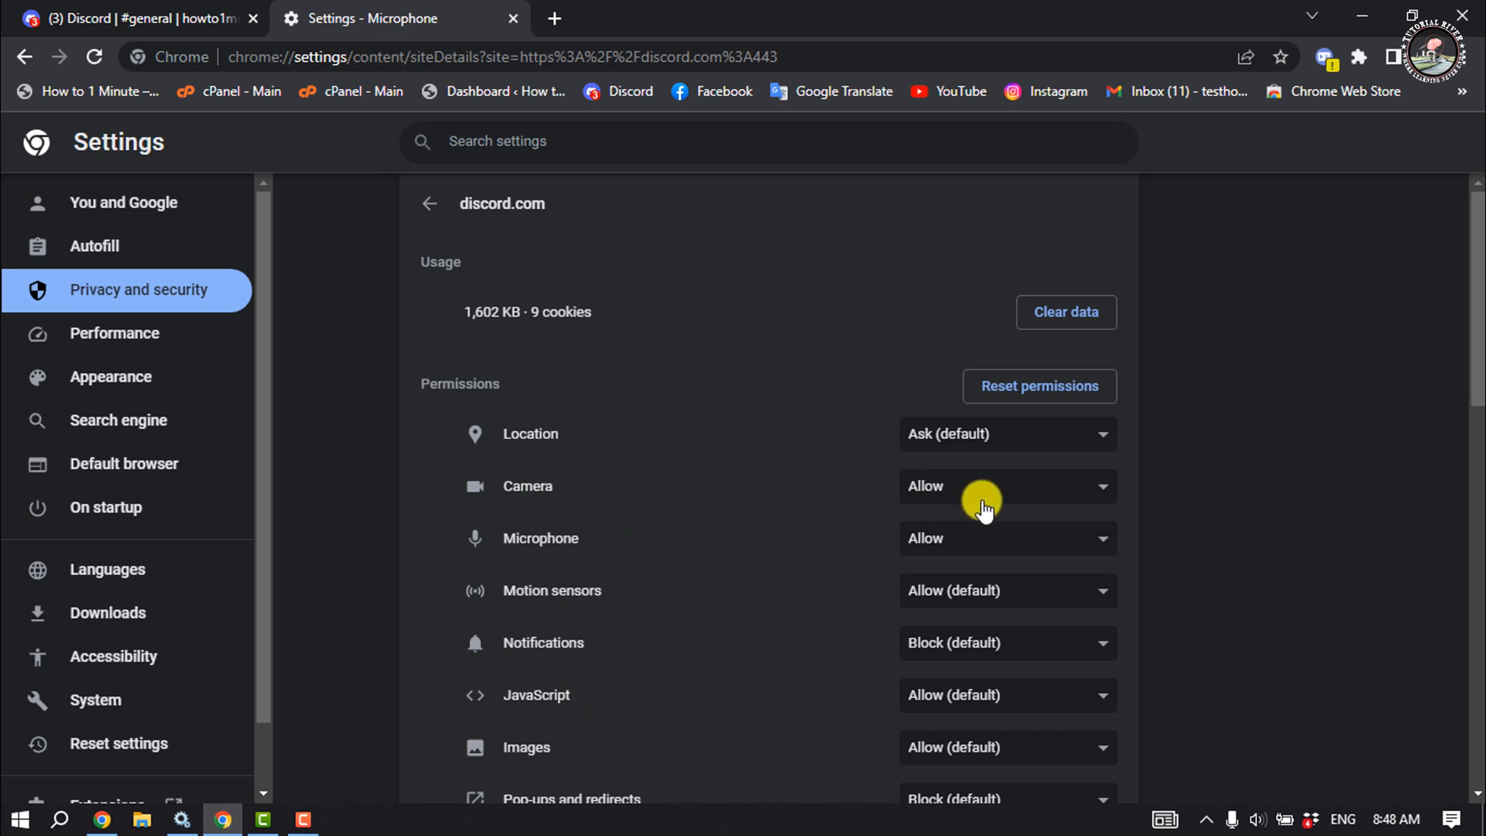
pyautogui.click(1005, 486)
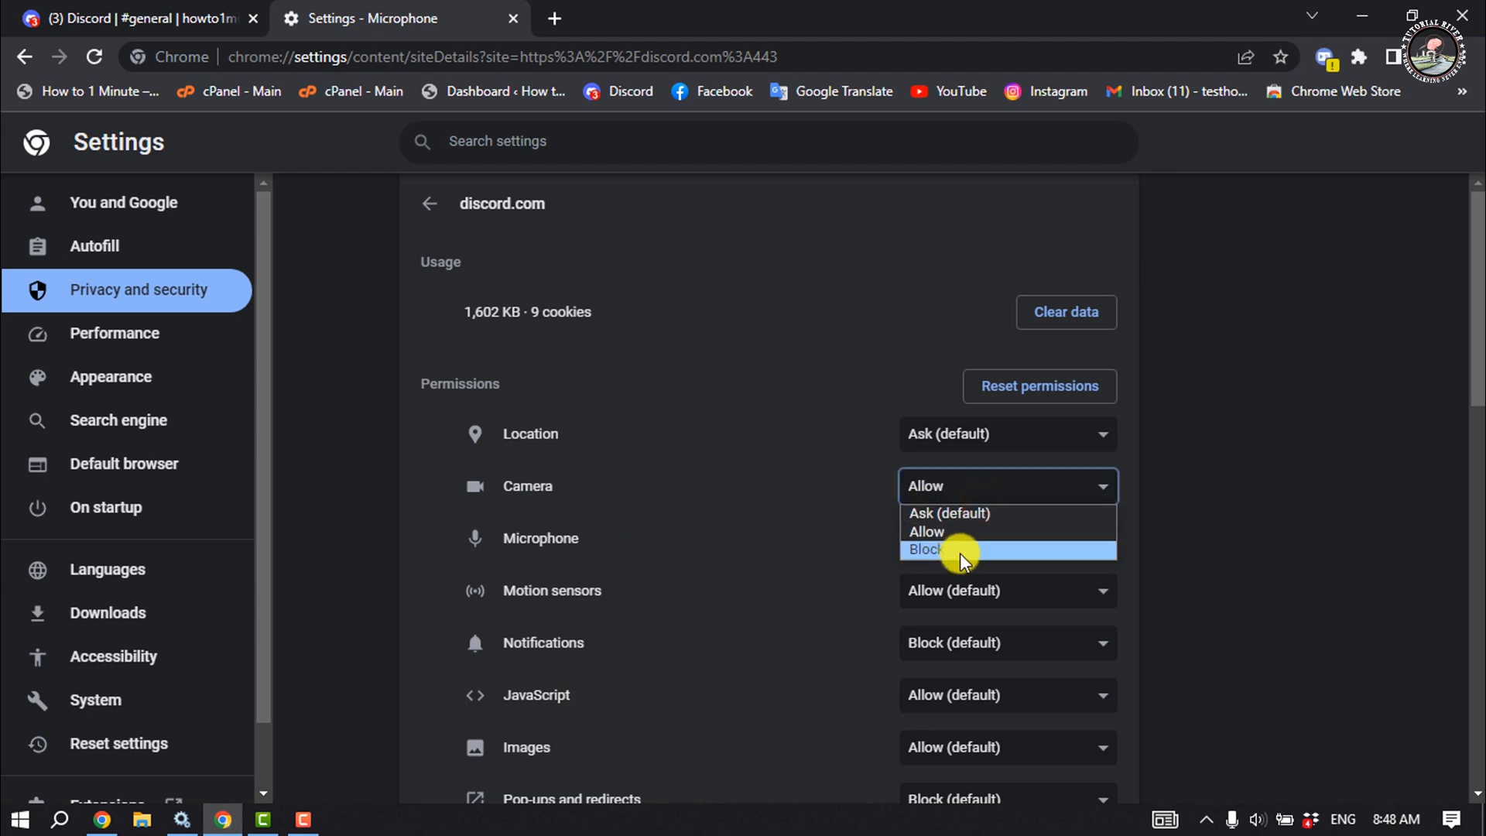
pyautogui.click(925, 549)
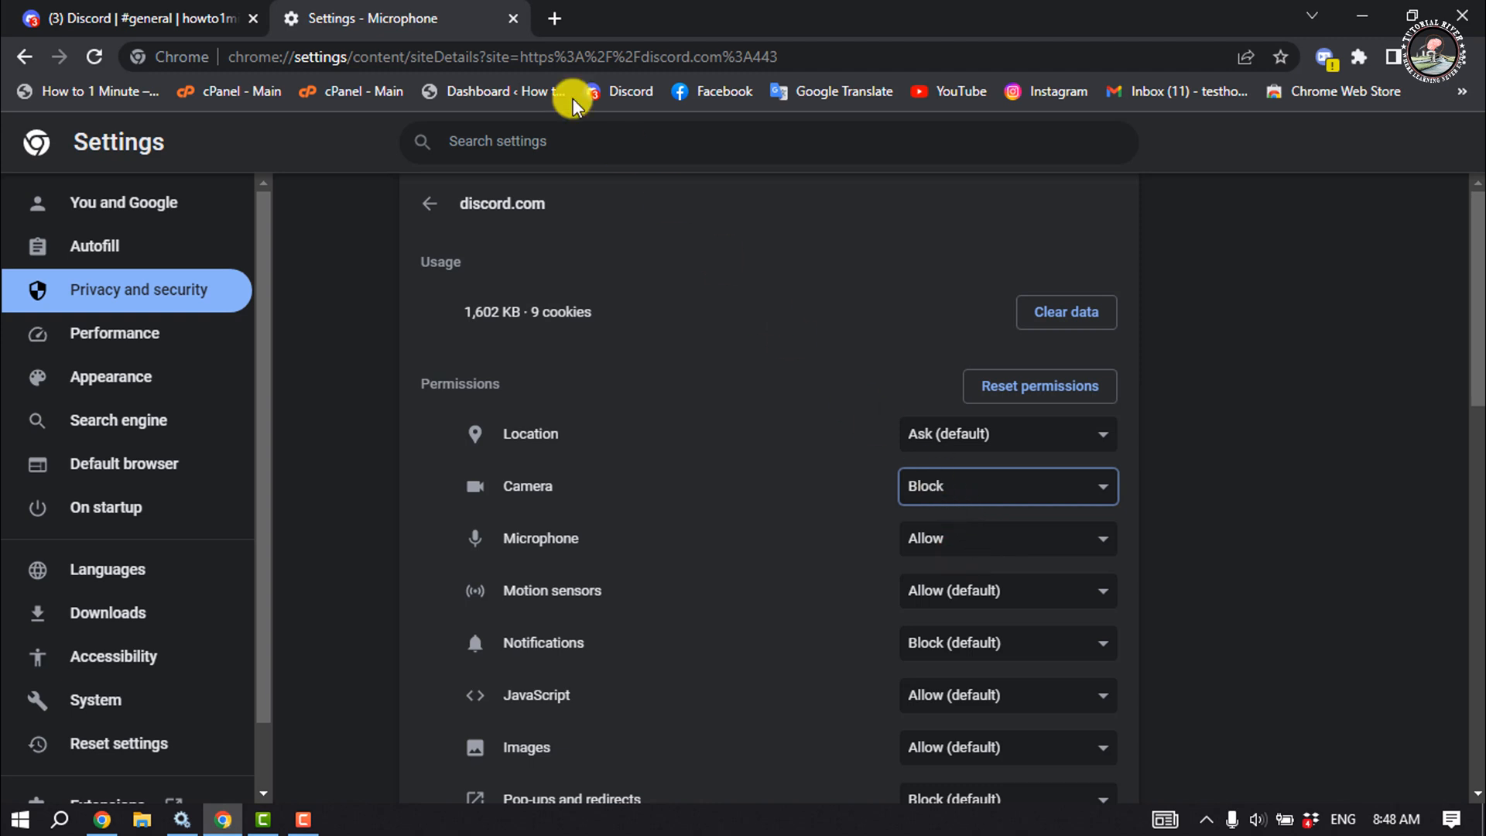
# Step: Return to the Discord tab and reload it to apply the blocked camera
pyautogui.click(143, 18)
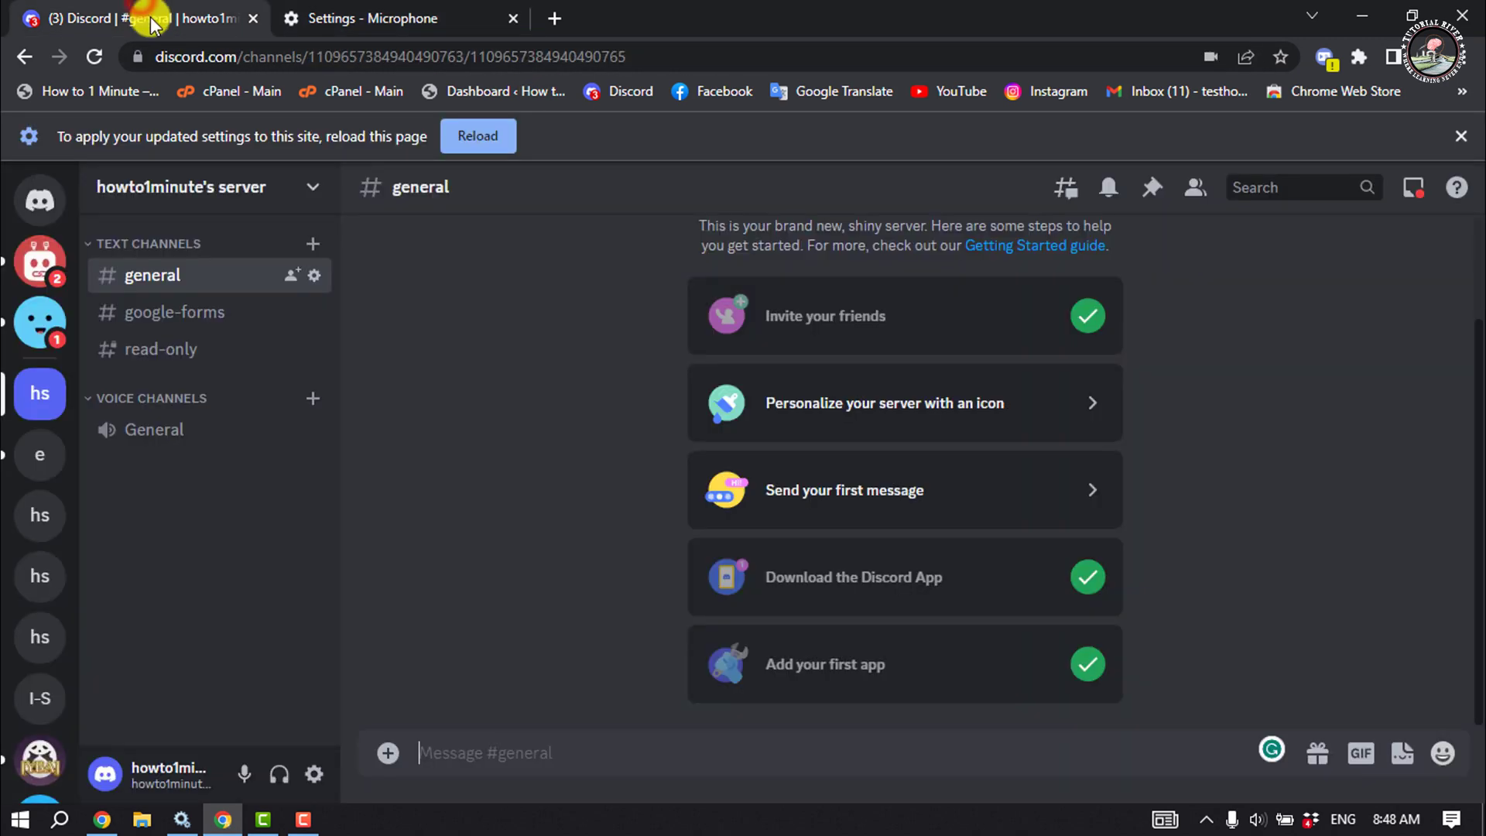
pyautogui.click(477, 135)
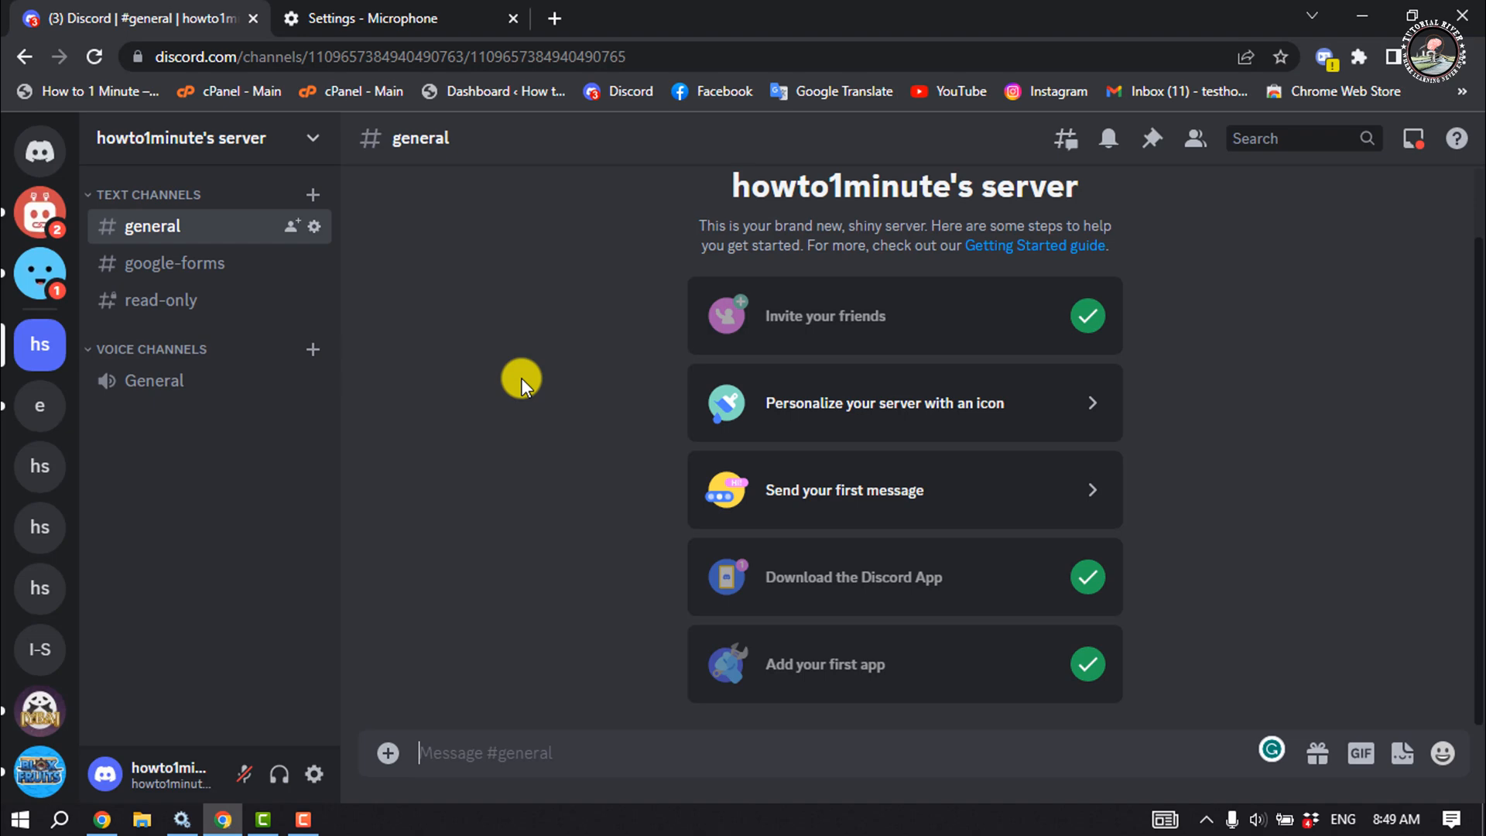
pyautogui.moveTo(507, 381)
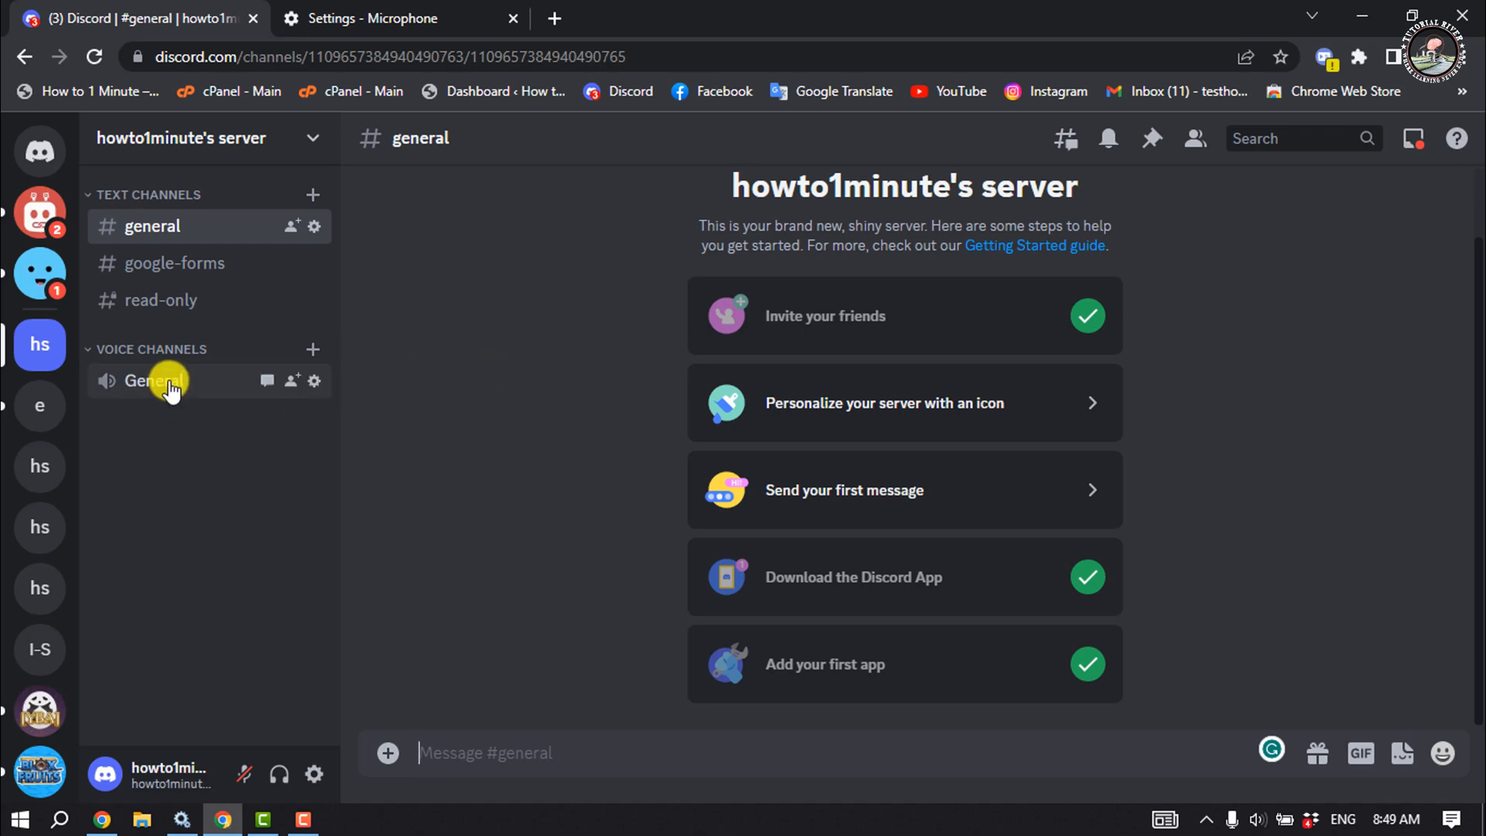
# Step: Join the General voice channel and try turning on the camera
pyautogui.click(155, 380)
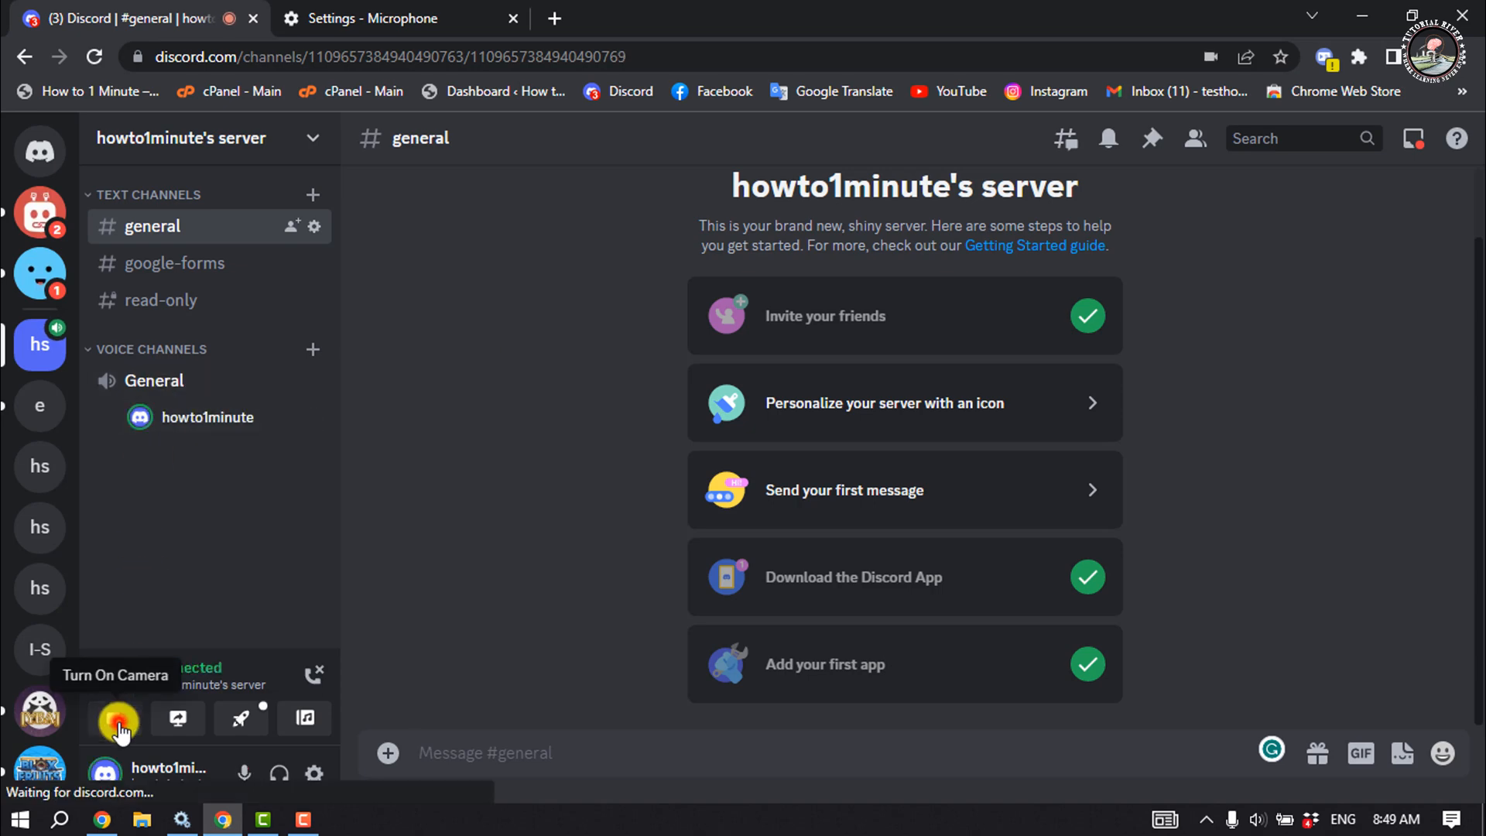
pyautogui.click(117, 718)
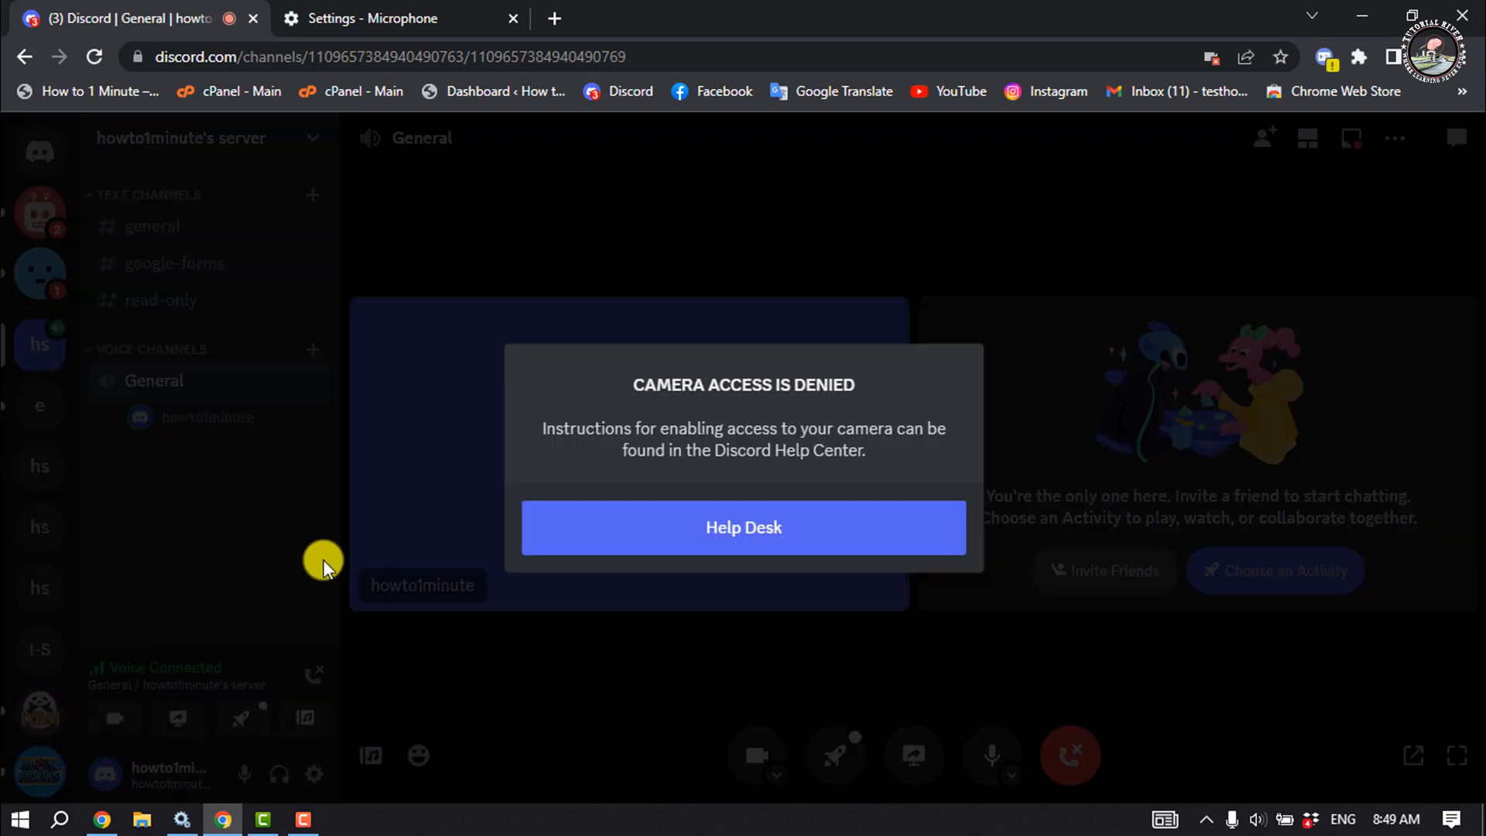
pyautogui.moveTo(654, 393)
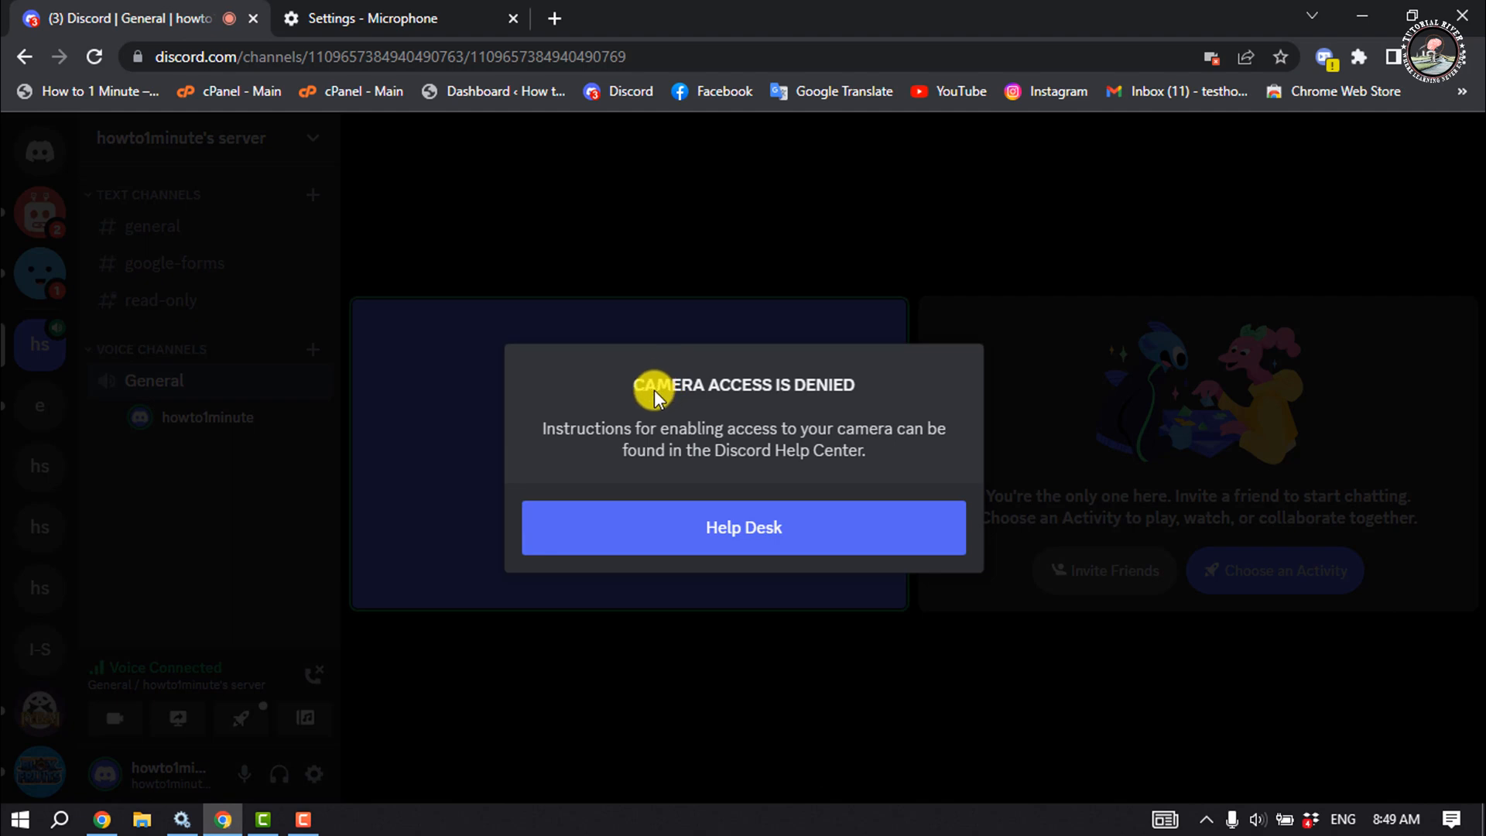
pyautogui.moveTo(802, 257)
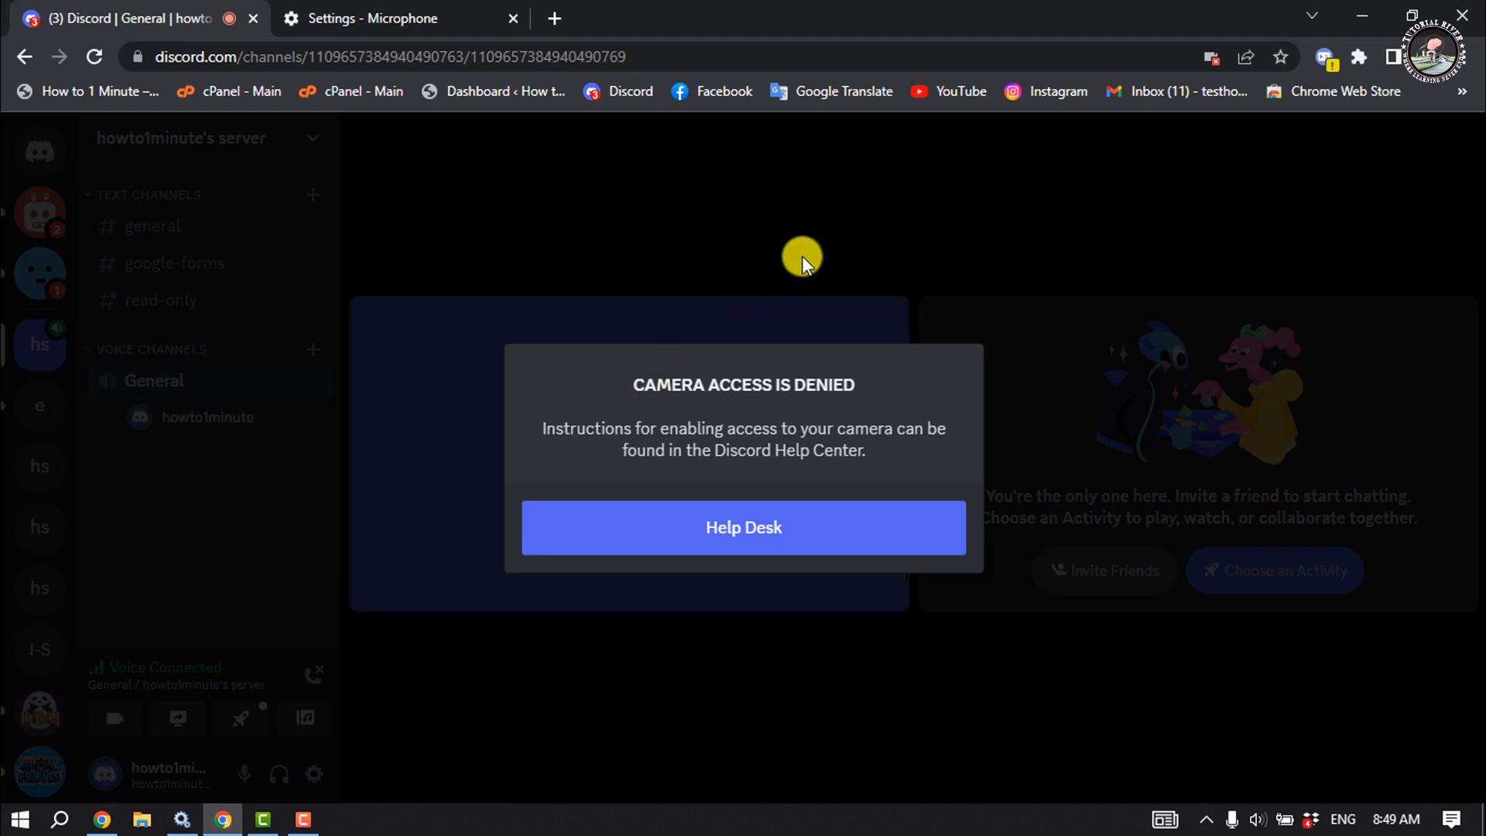